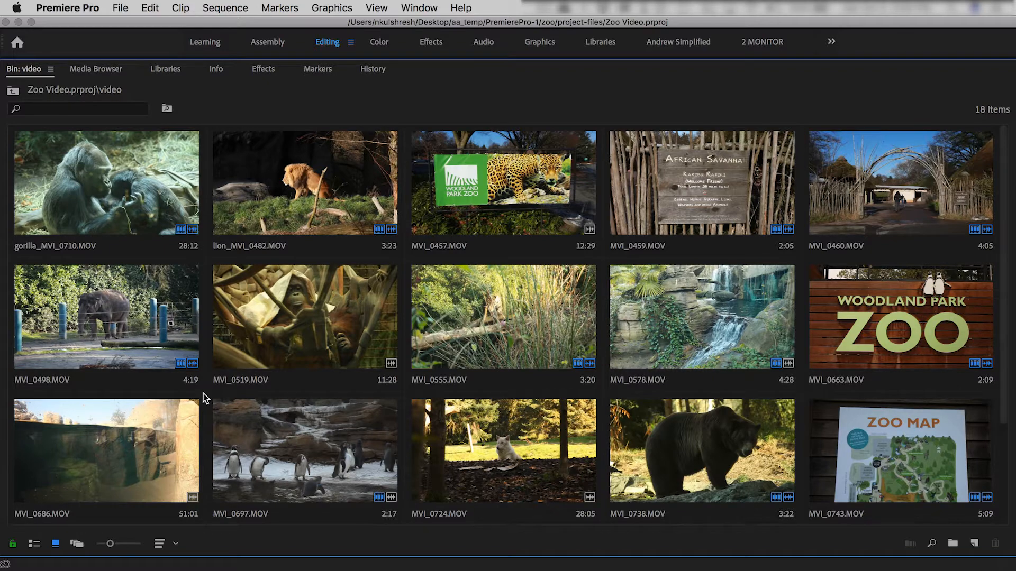
Ripple-trim the MVI_0460 entrance-arch clip to the playhead (Q) so later clips shift earlier.
{"action": "left_click", "coordinate": [327, 42]}
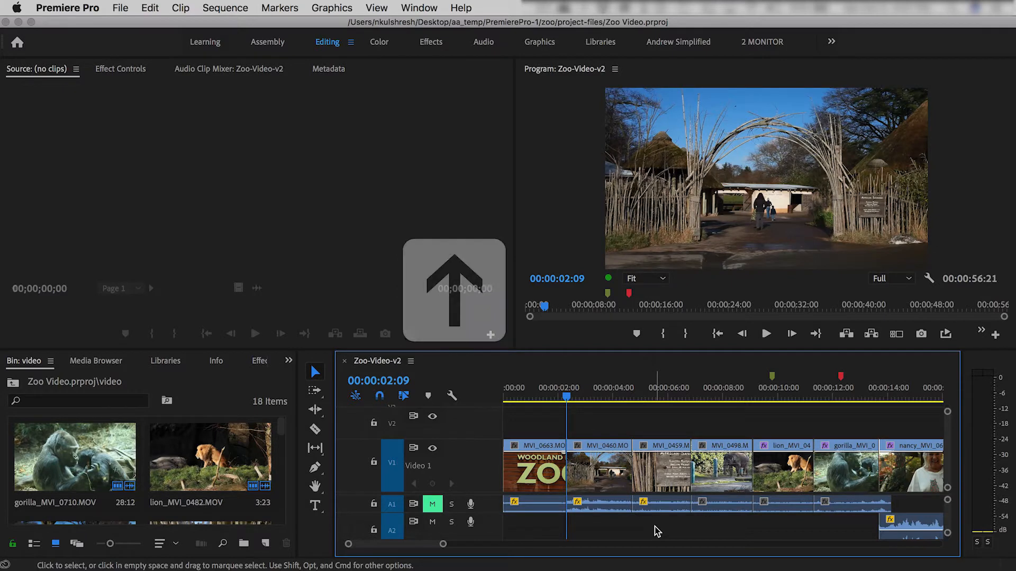
{"action": "left_click", "coordinate": [754, 396]}
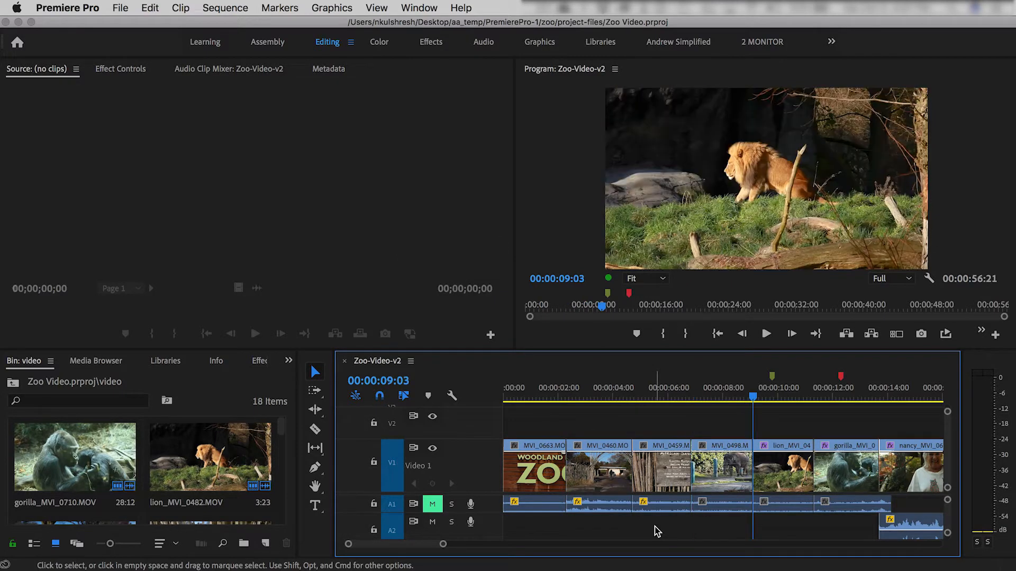
{"action": "left_click", "coordinate": [692, 387]}
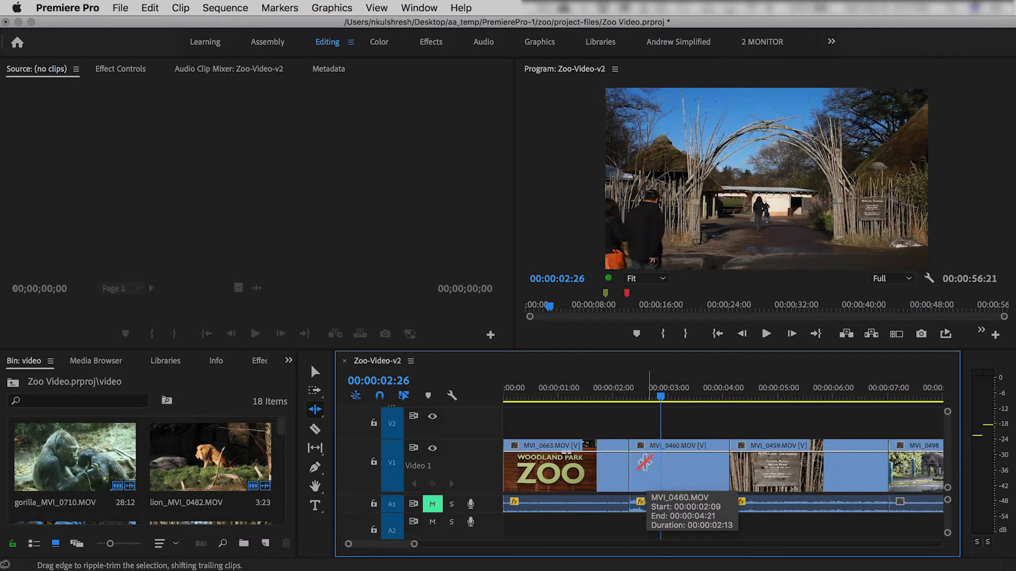
{"action": "key", "text": "q"}
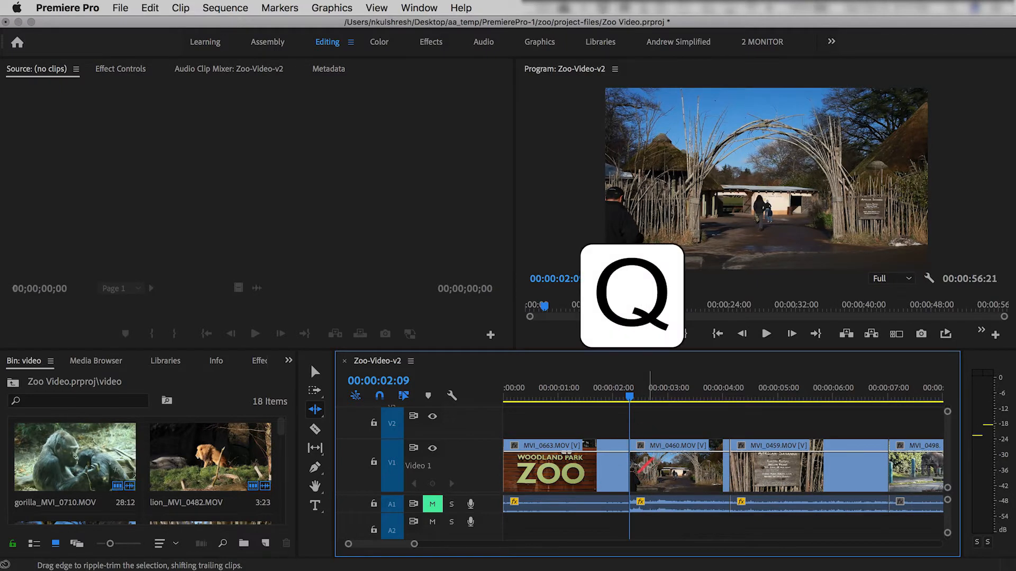
Ripple-trim the MVI_0459 African Savanna sign clip to the playhead (W), closing the gap.
{"action": "left_click", "coordinate": [766, 333]}
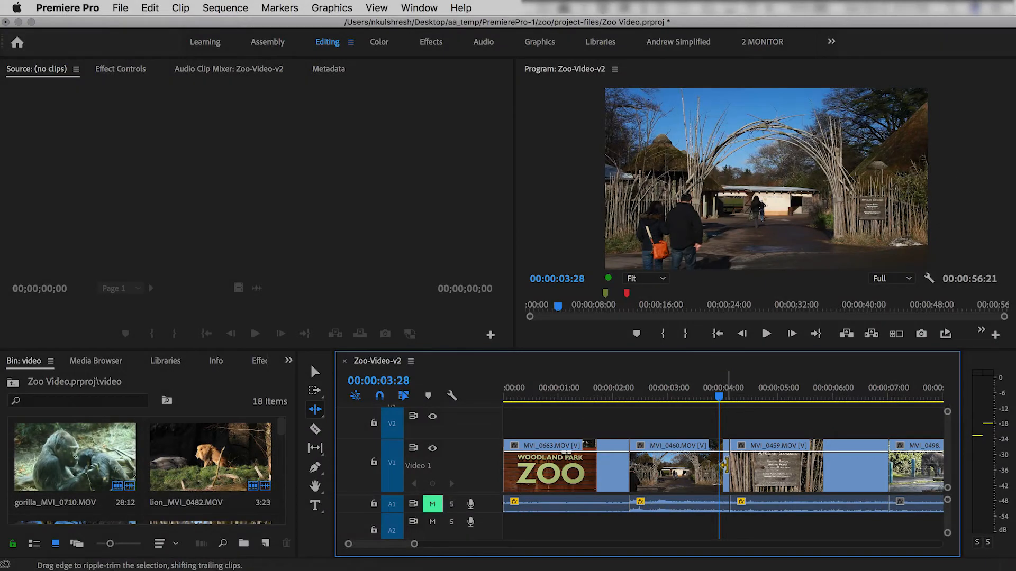
{"action": "key", "text": "w"}
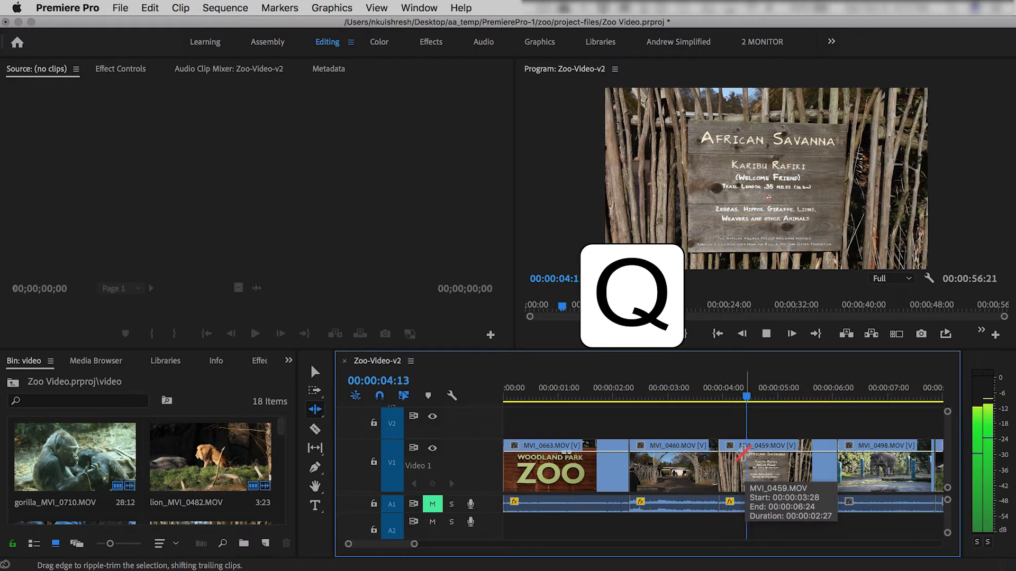
{"action": "key", "text": "w"}
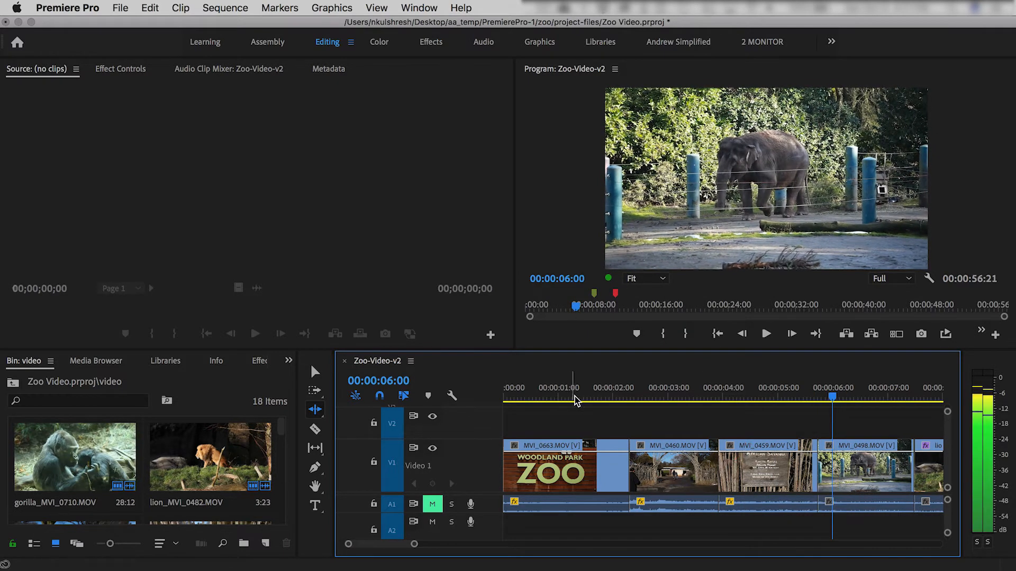
{"action": "left_click", "coordinate": [890, 387]}
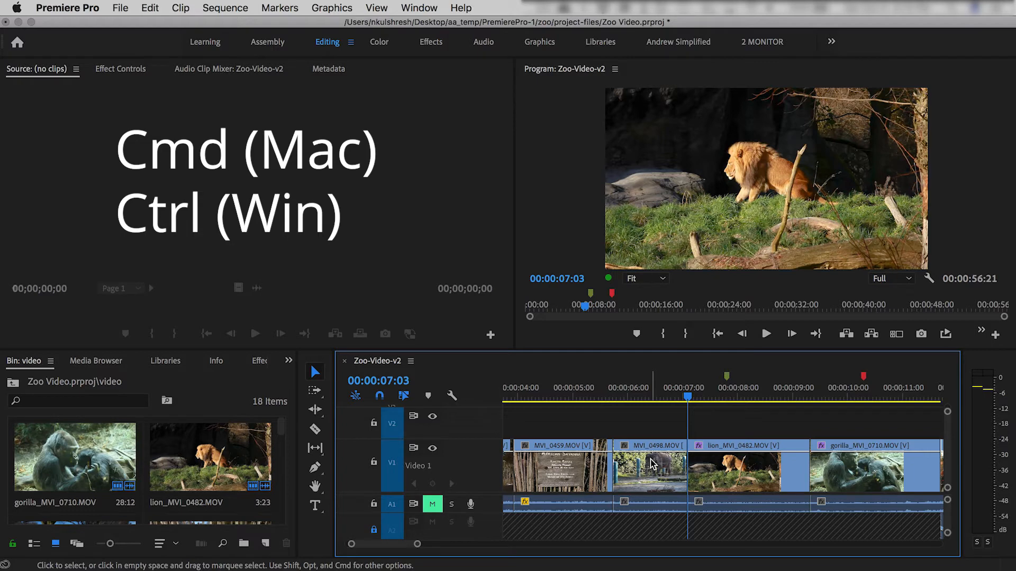
{"action": "mouse_move", "coordinate": [729, 481]}
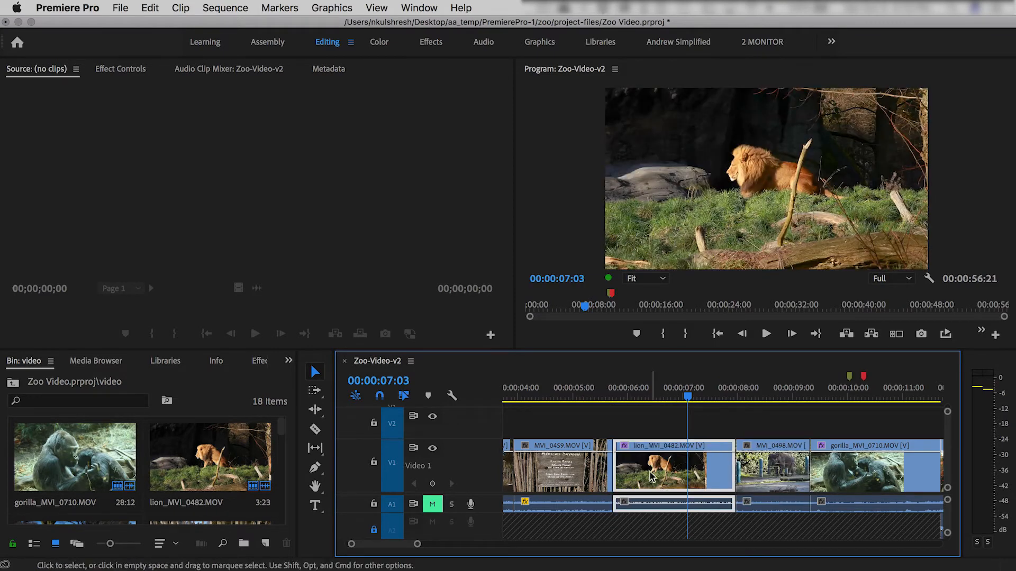
{"action": "mouse_move", "coordinate": [687, 497]}
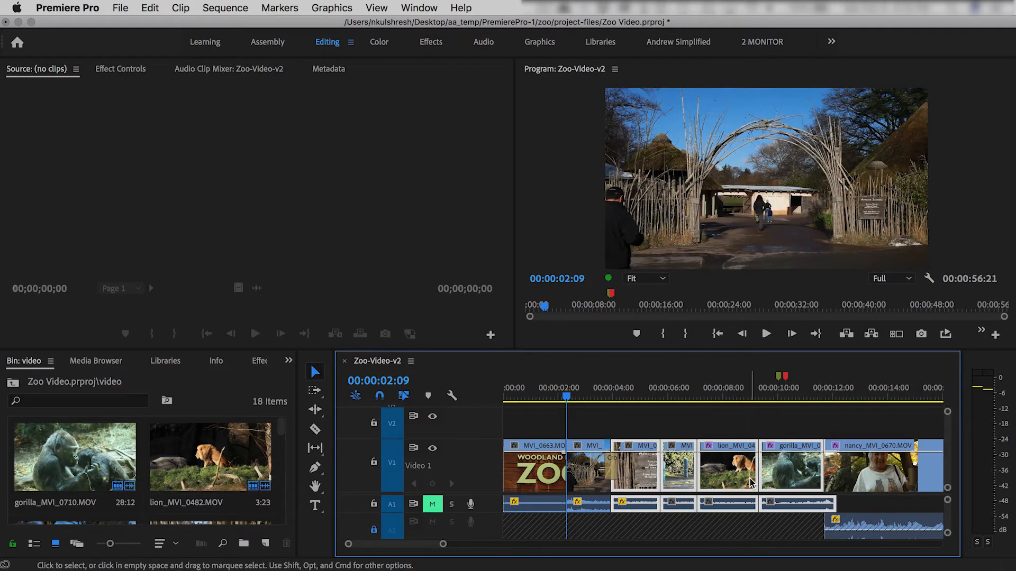
Apply the default transition at the cuts between the selected clips (Cmd+D).
{"action": "key", "text": "cmd+d"}
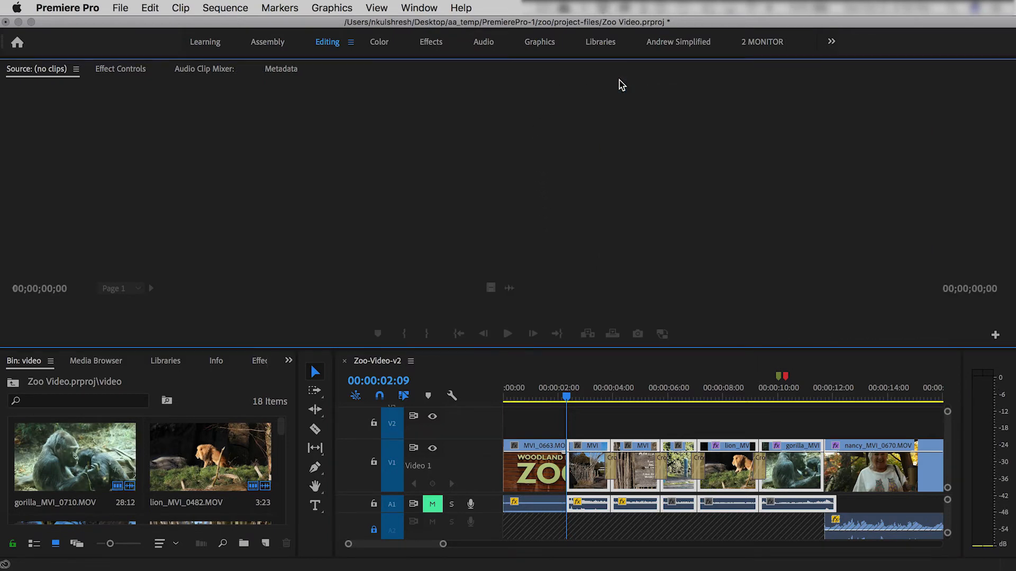
{"action": "mouse_move", "coordinate": [51, 366]}
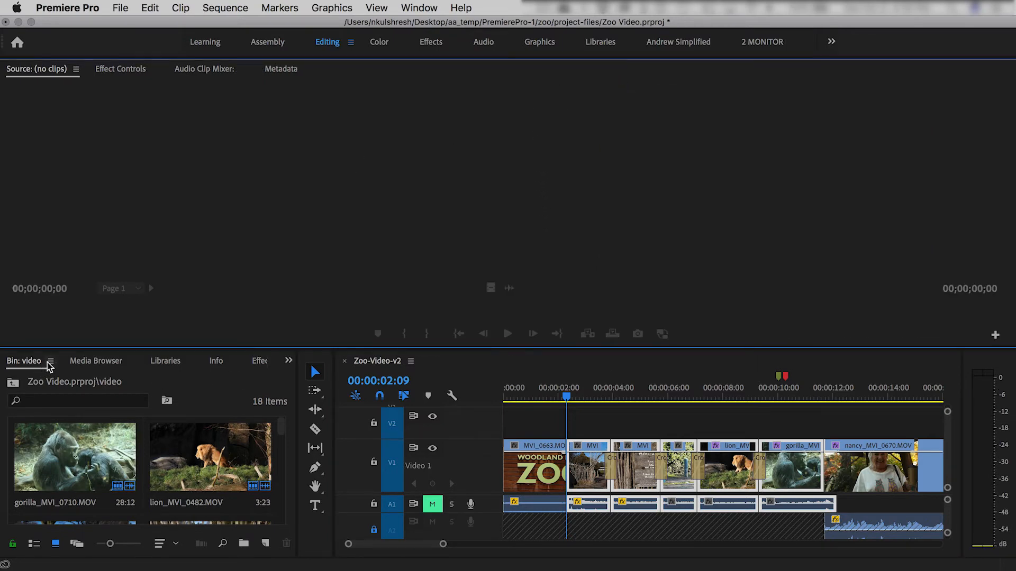
Close the video bin, then reset the Editing workspace to its saved default layout.
{"action": "left_click", "coordinate": [95, 361]}
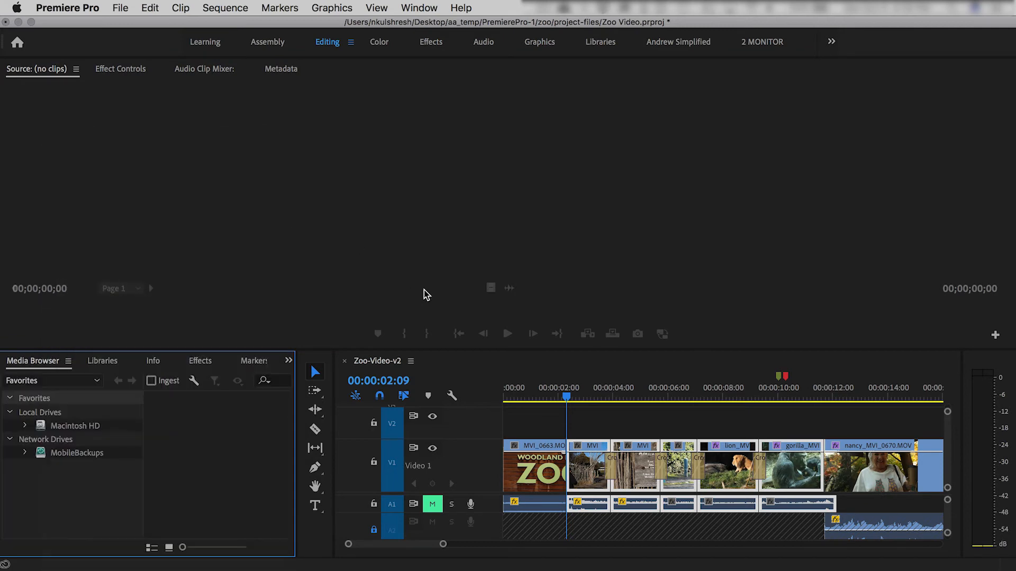
{"action": "mouse_move", "coordinate": [460, 320]}
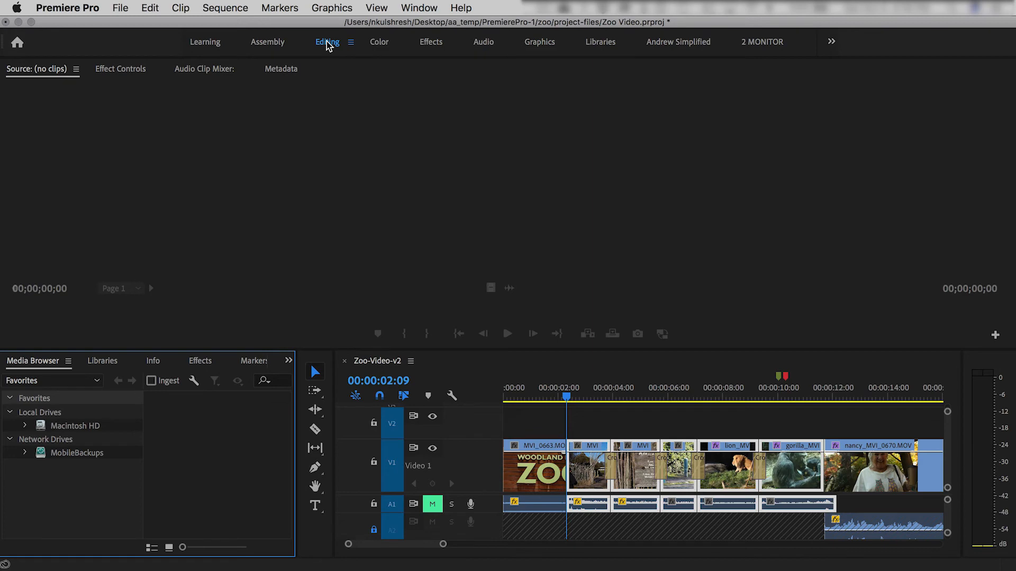
{"action": "left_click", "coordinate": [327, 42]}
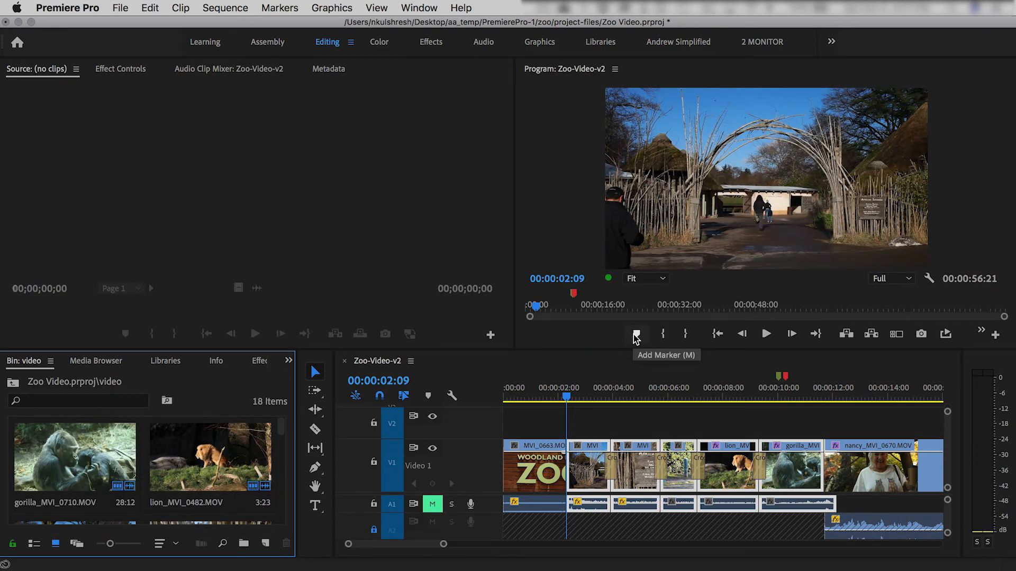